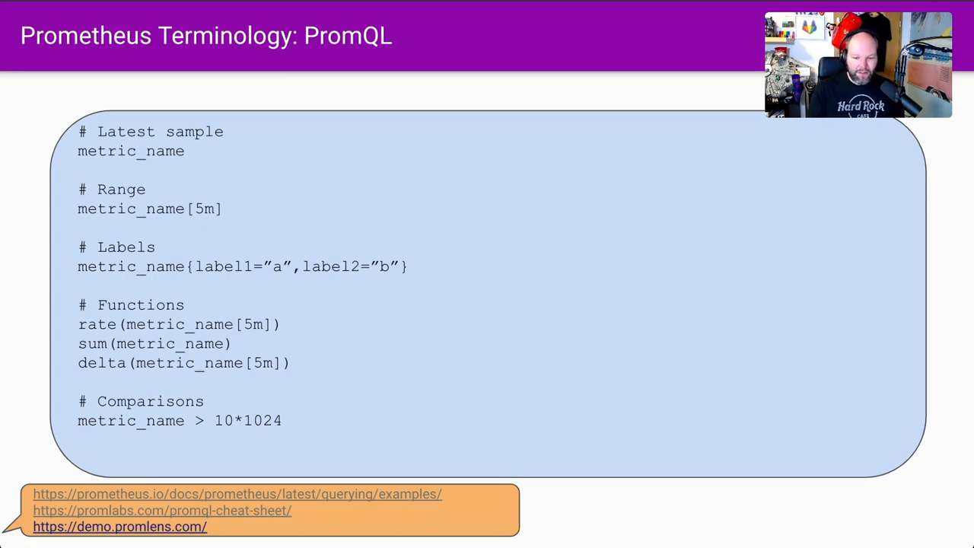
Step: Advance from the PromQL terminology slide to the Grafana dashboards slide
key(Right)
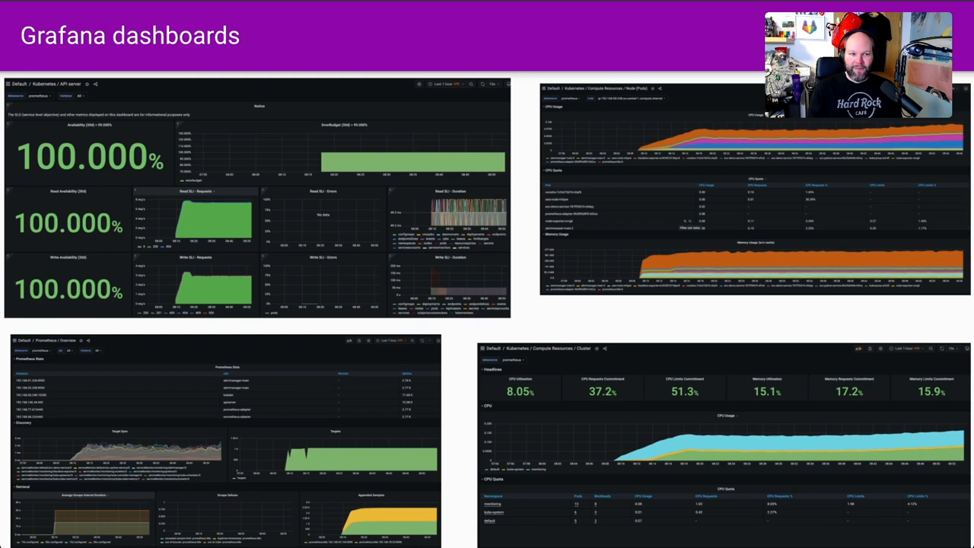
Step: Advance to the 'Deploy the demo app' slide for prometheus_demo_service
key(Right)
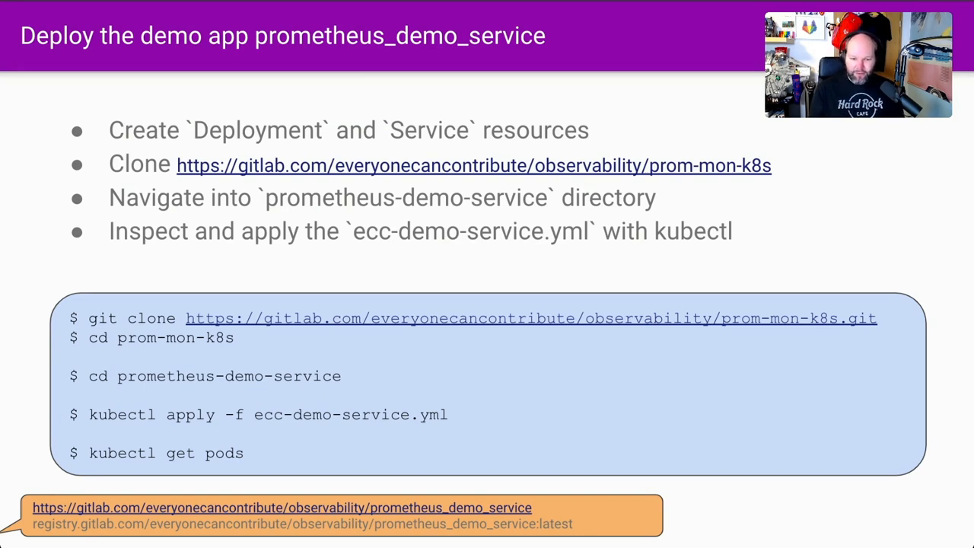
Step: Show the 'Monitor the Demo Service' slide, then advance to the ServiceMonitor targets slide
key(Right)
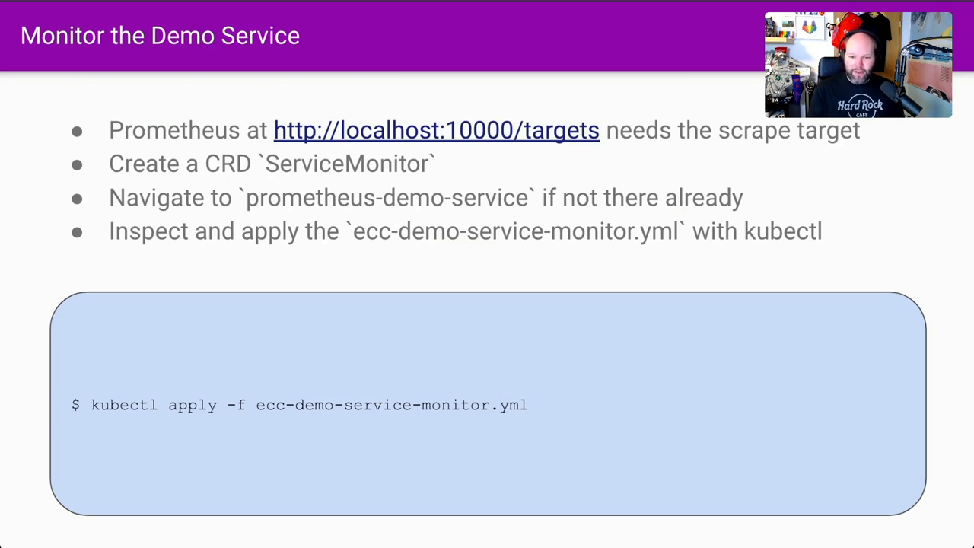
key(Right)
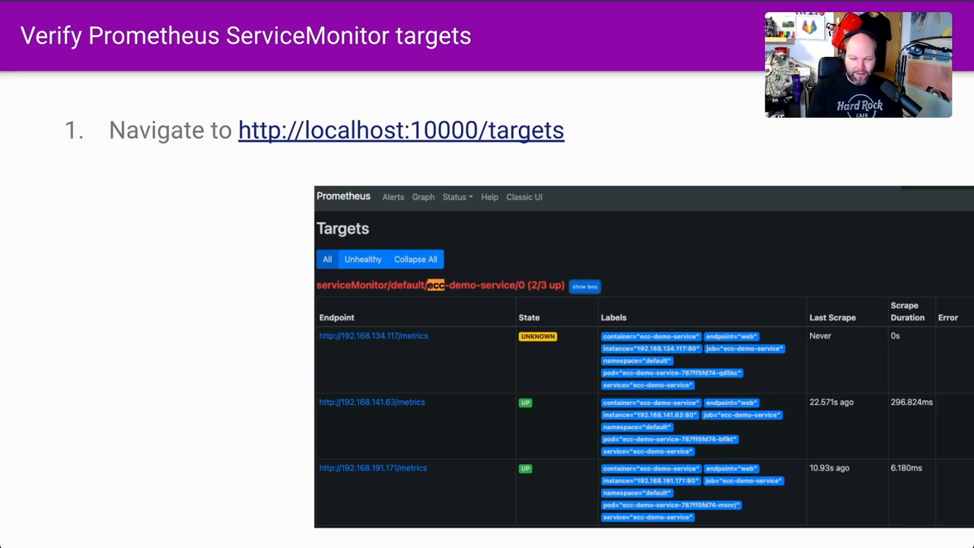
Step: Advance past the ServiceMonitor targets slide to the PromQL container metrics examples
key(Right)
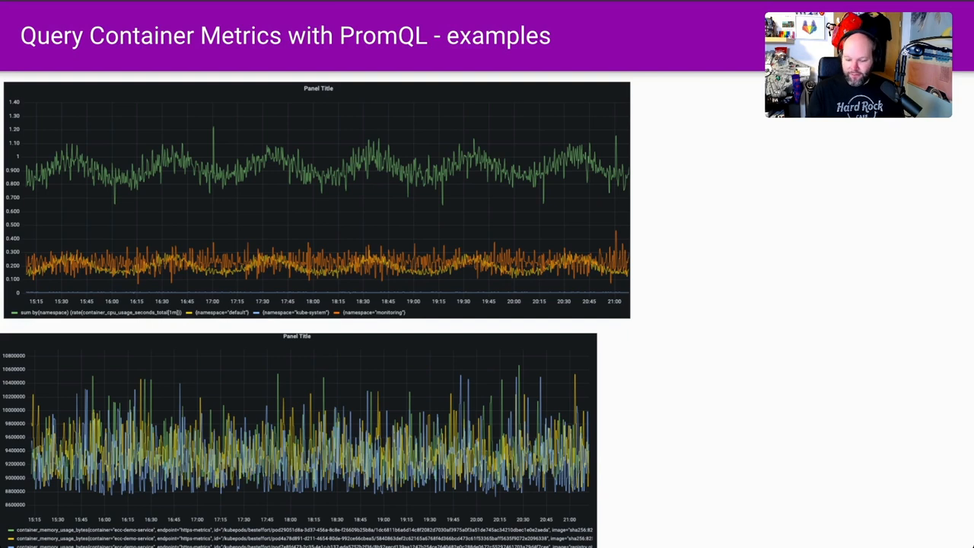
Step: Advance past the PromQL examples slide to the Customize kube-prometheus slide
key(right)
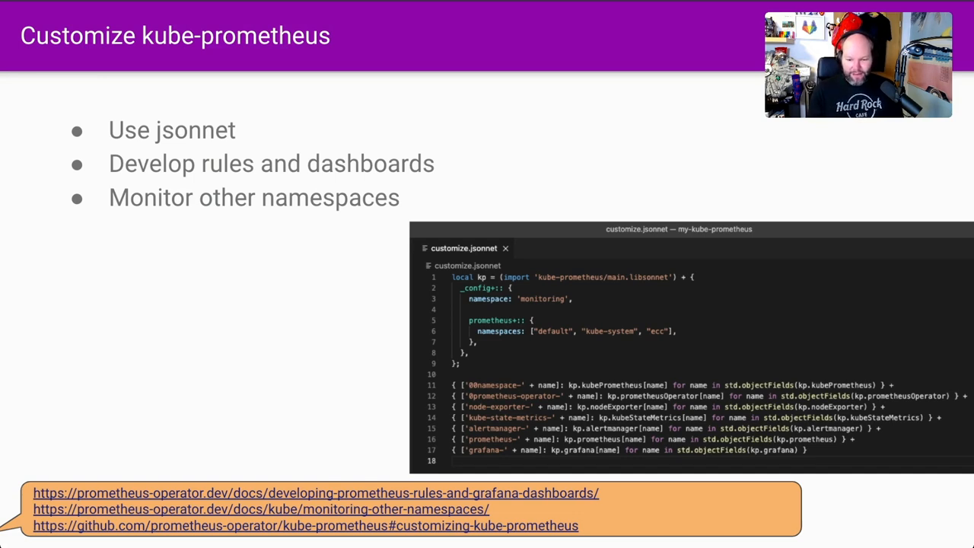
Step: Advance past the Customize kube-prometheus slide to the SLA, SLO, SLI slide
key(Right)
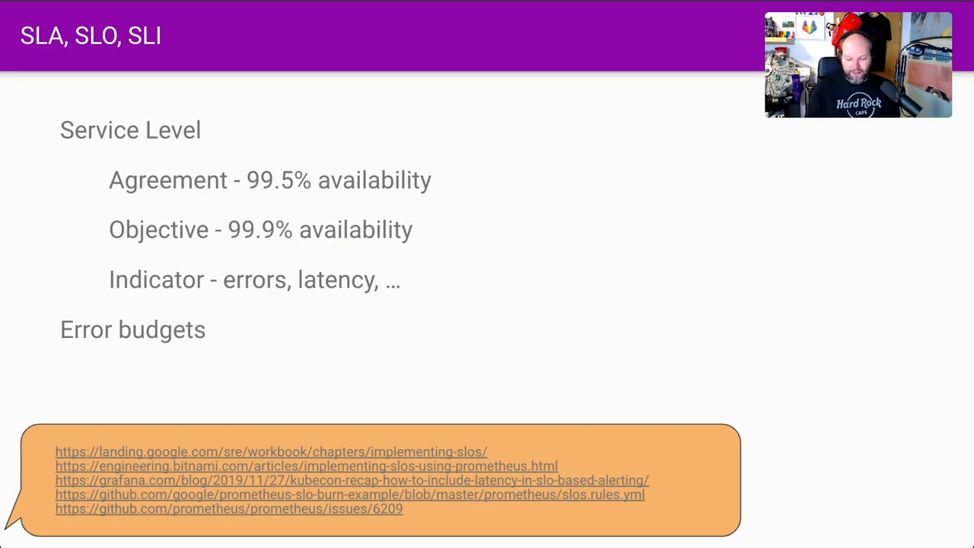
Step: Advance to the 'SLOs as code' slide covering OpenSLO, Sloth and Pyrra
key(Right)
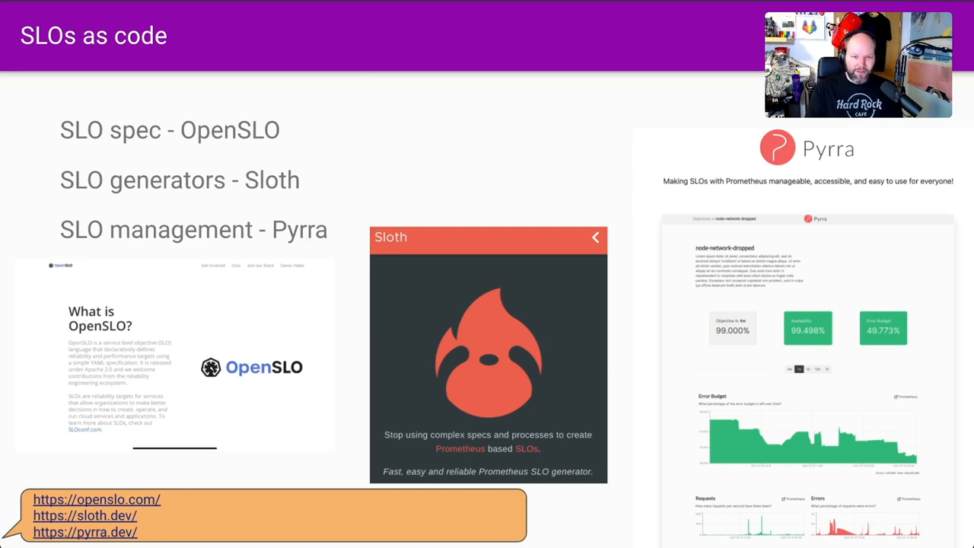
Step: Advance to the 'GitLab.com SaaS insights' slide with metrics catalog and Thanos diagram
key(Right)
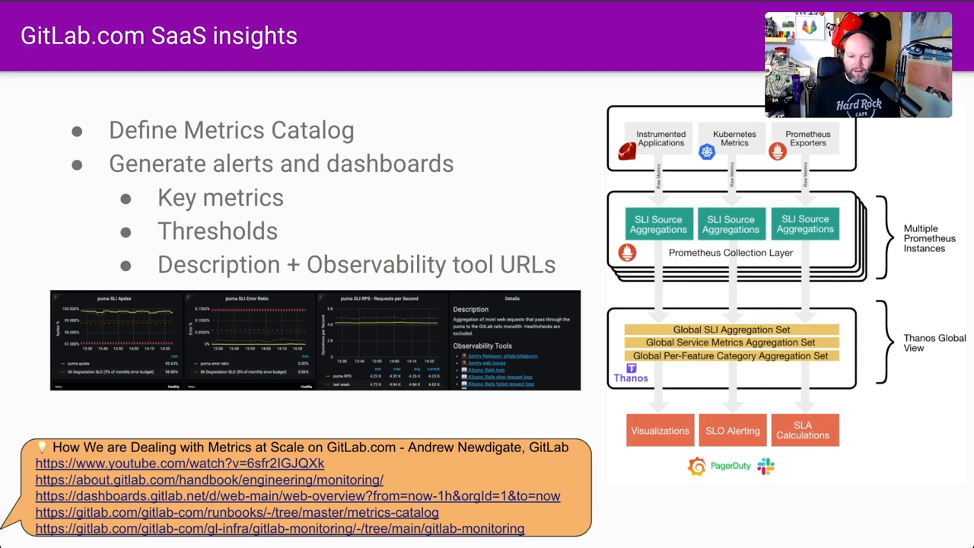
Step: Advance through the Logs slide to the Traces slide on spans, Jaeger, Tempo and OpenTelemetry
key(Right)
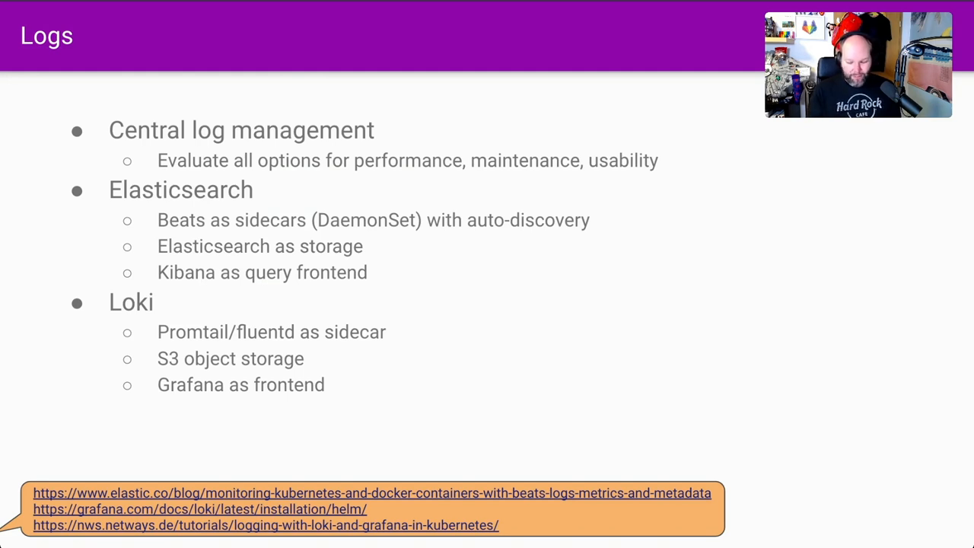
key(Right)
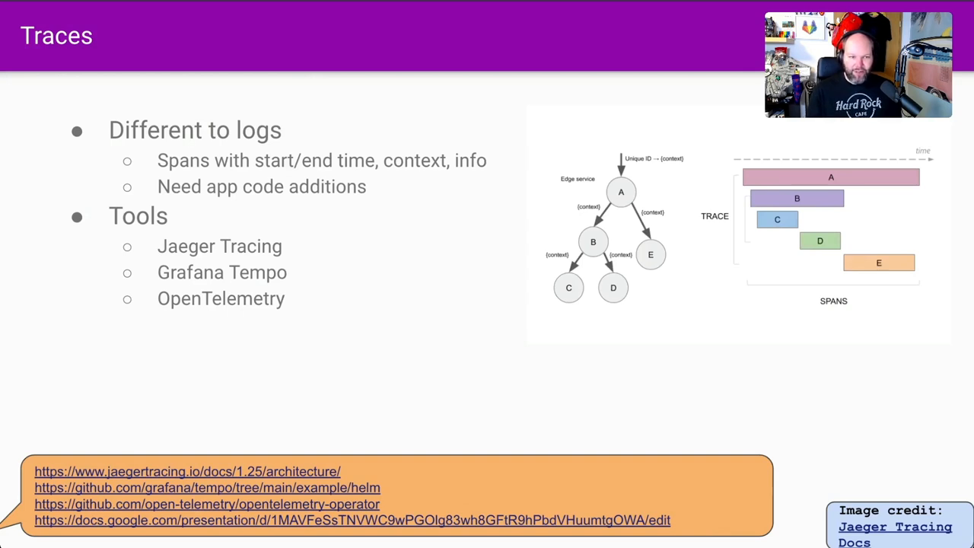